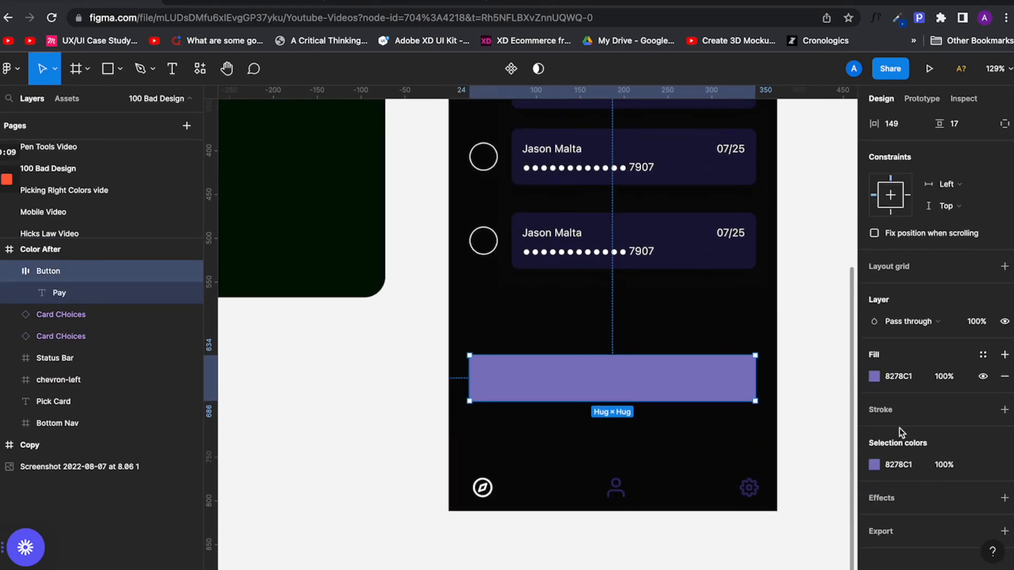
Open the Details frame and select the ABOUT heading to inspect its text styling.
left_click(873, 377)
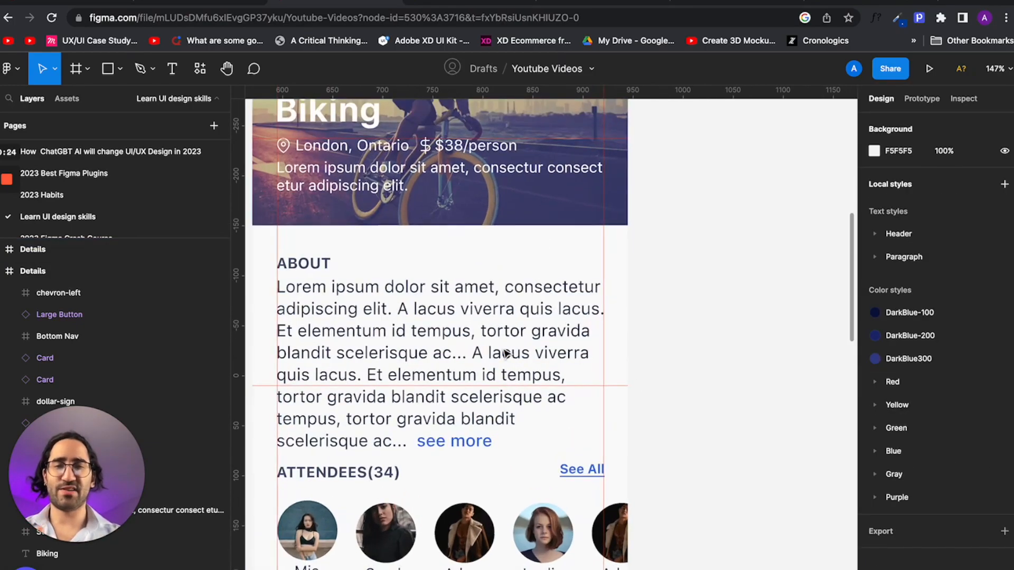
left_click(341, 263)
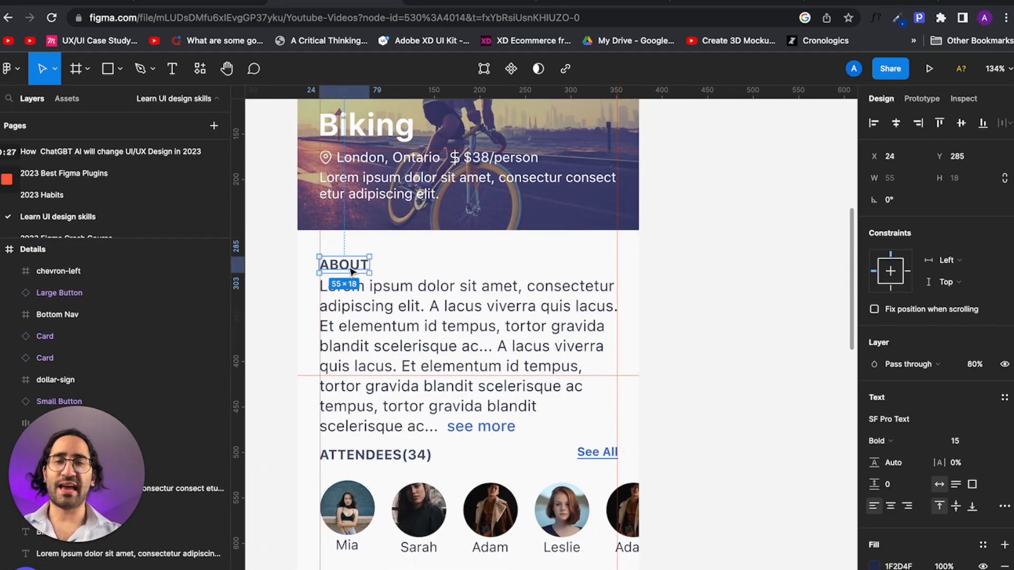